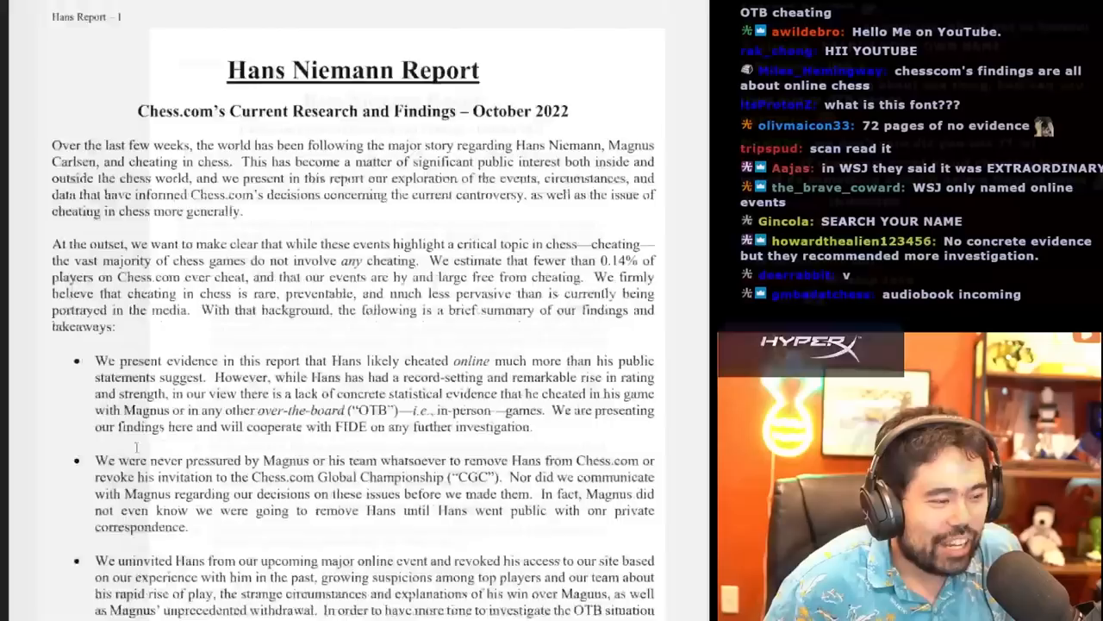
pyautogui.scroll(-3)
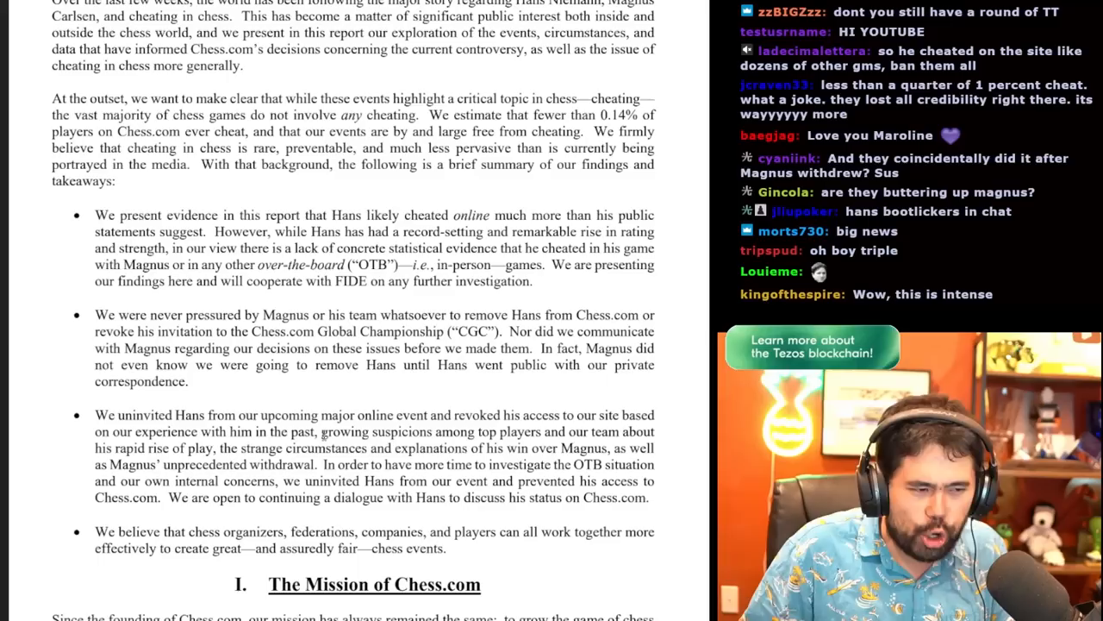
pyautogui.scroll(-3)
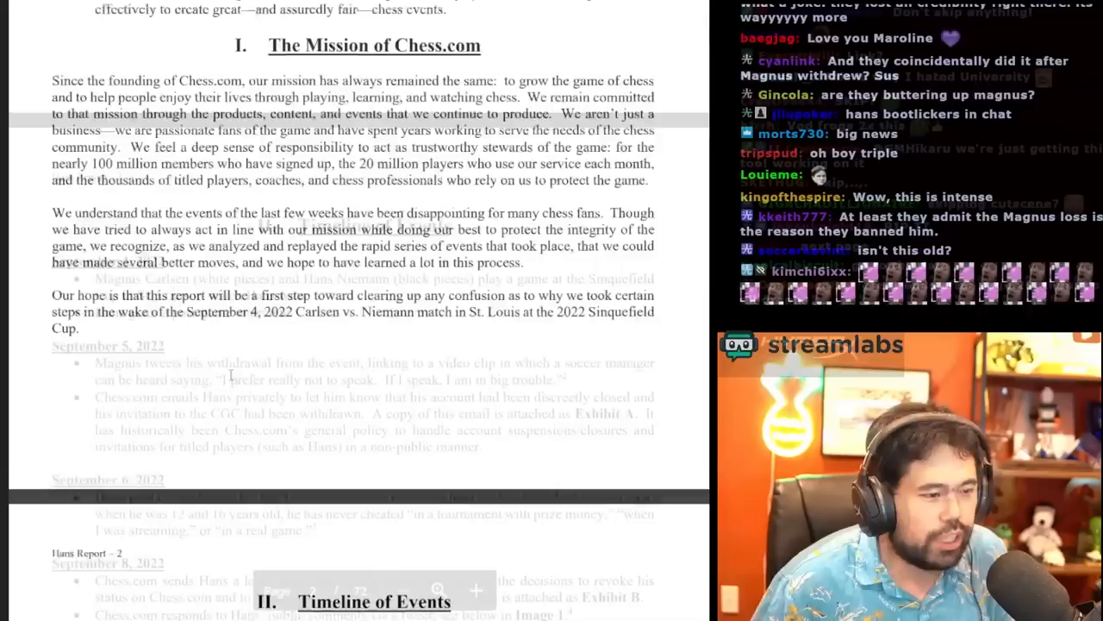
pyautogui.scroll(-3)
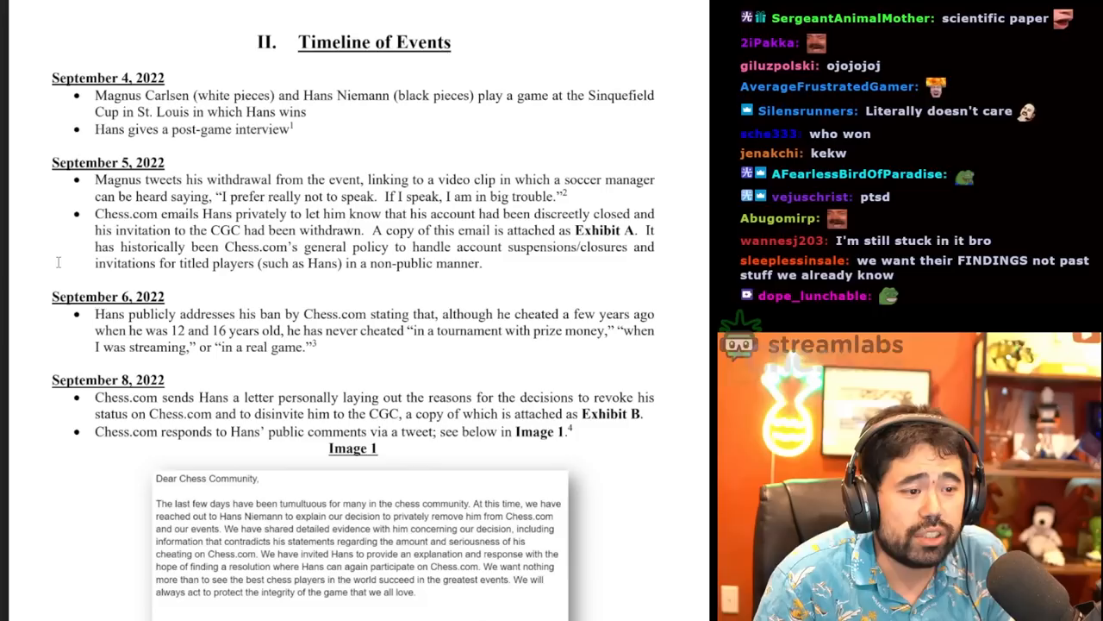
pyautogui.scroll(-3)
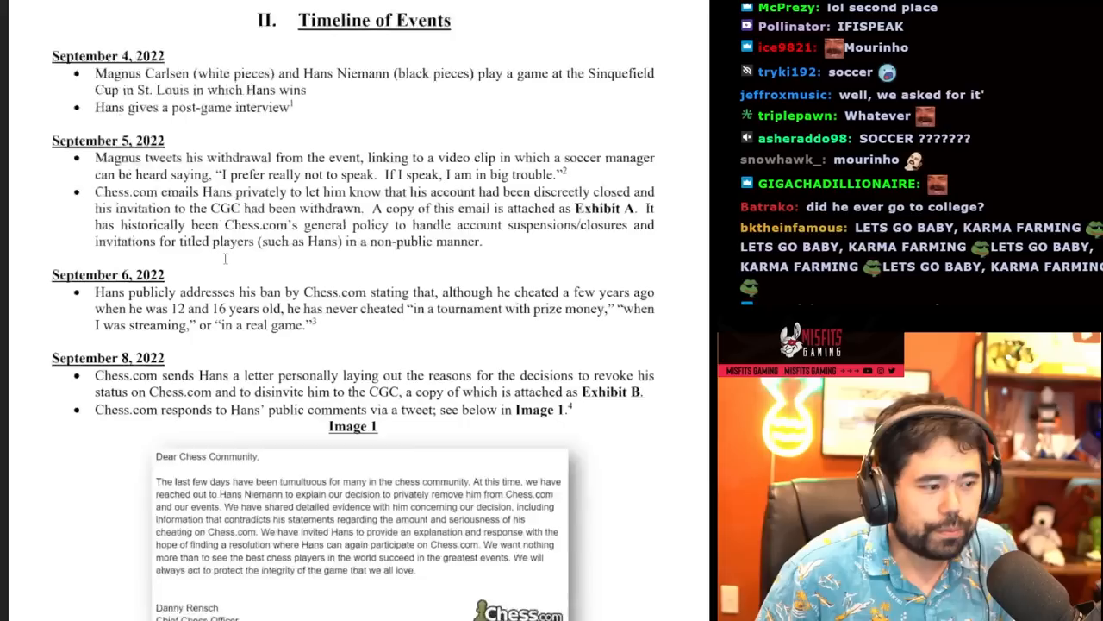
pyautogui.scroll(-3)
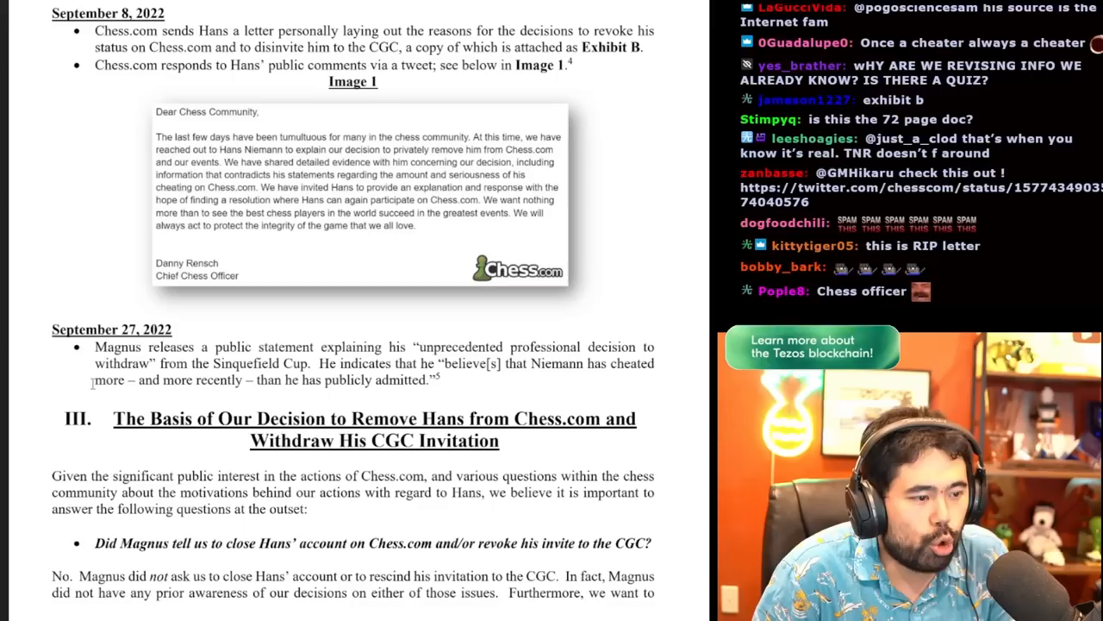
pyautogui.scroll(-3)
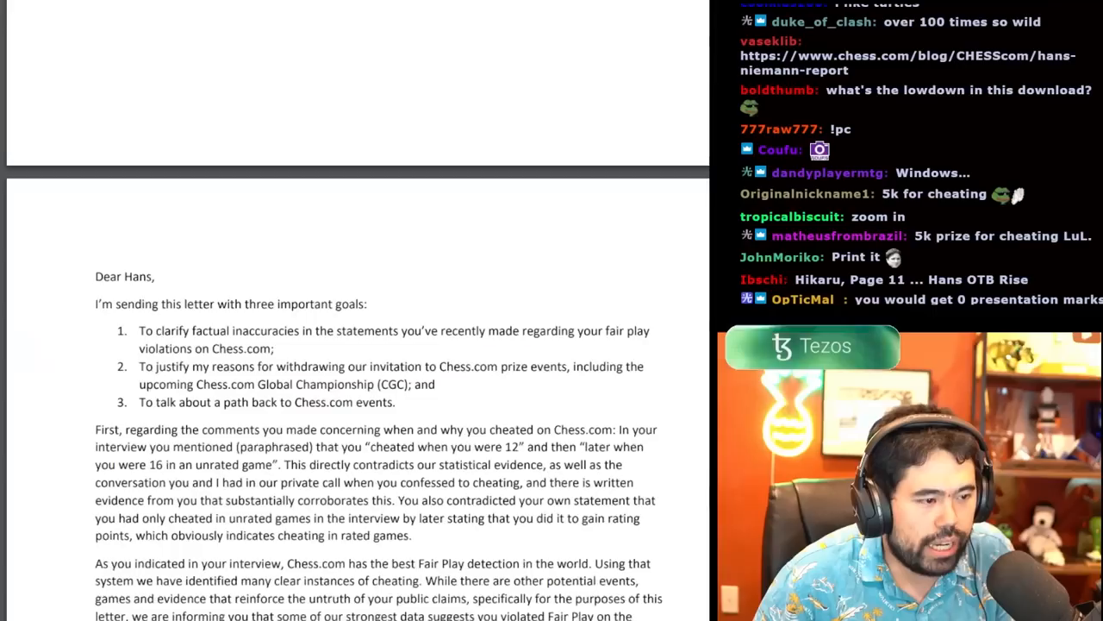
pyautogui.scroll(-3)
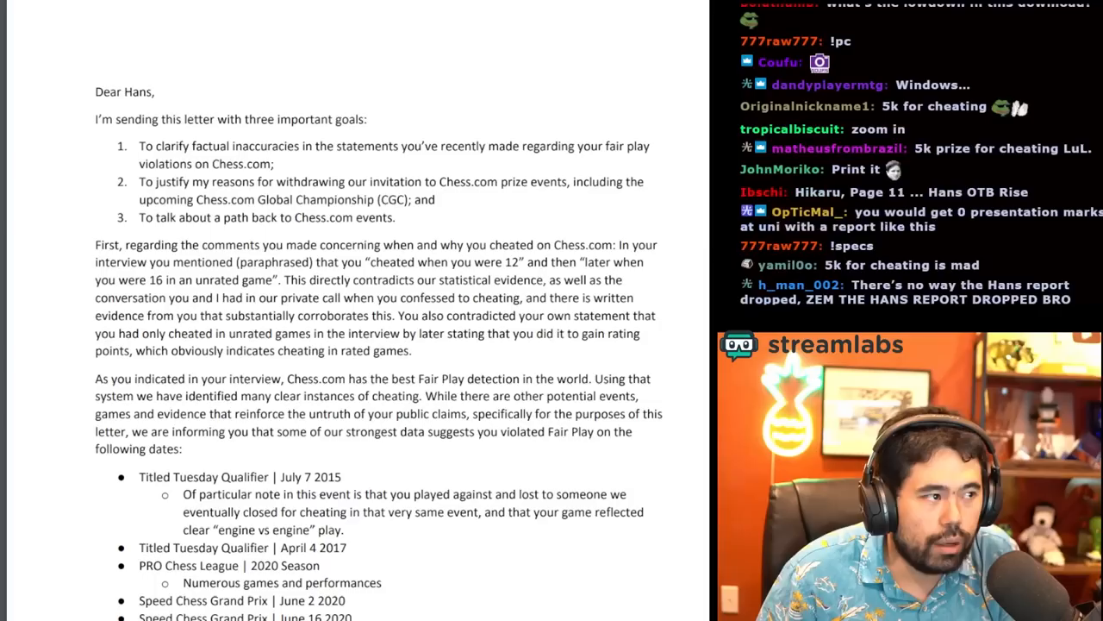
pyautogui.scroll(-3)
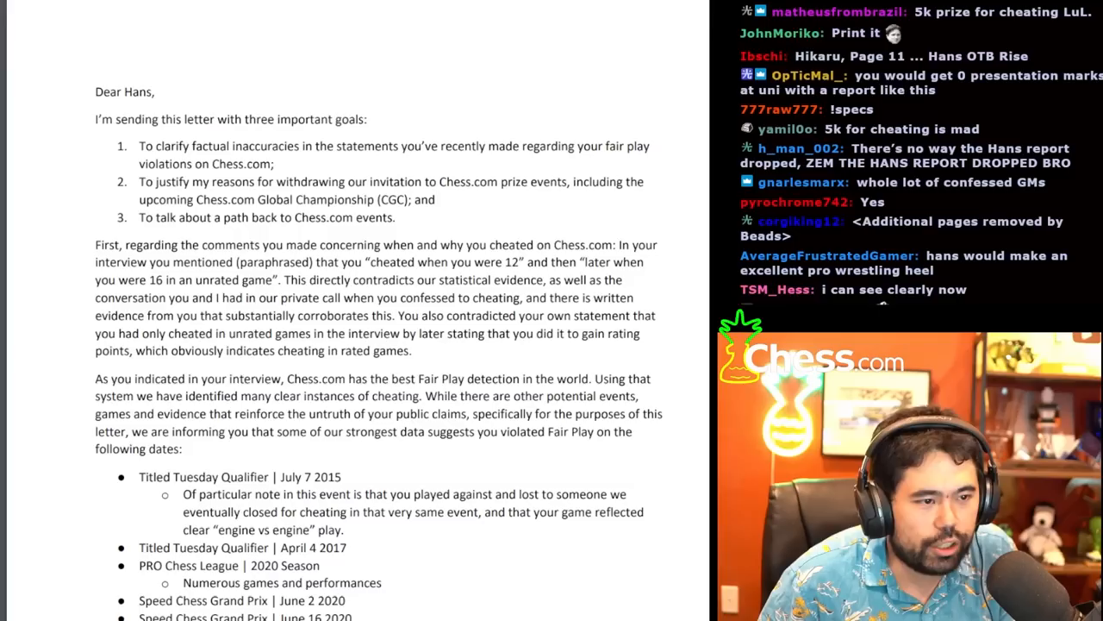
pyautogui.scroll(-3)
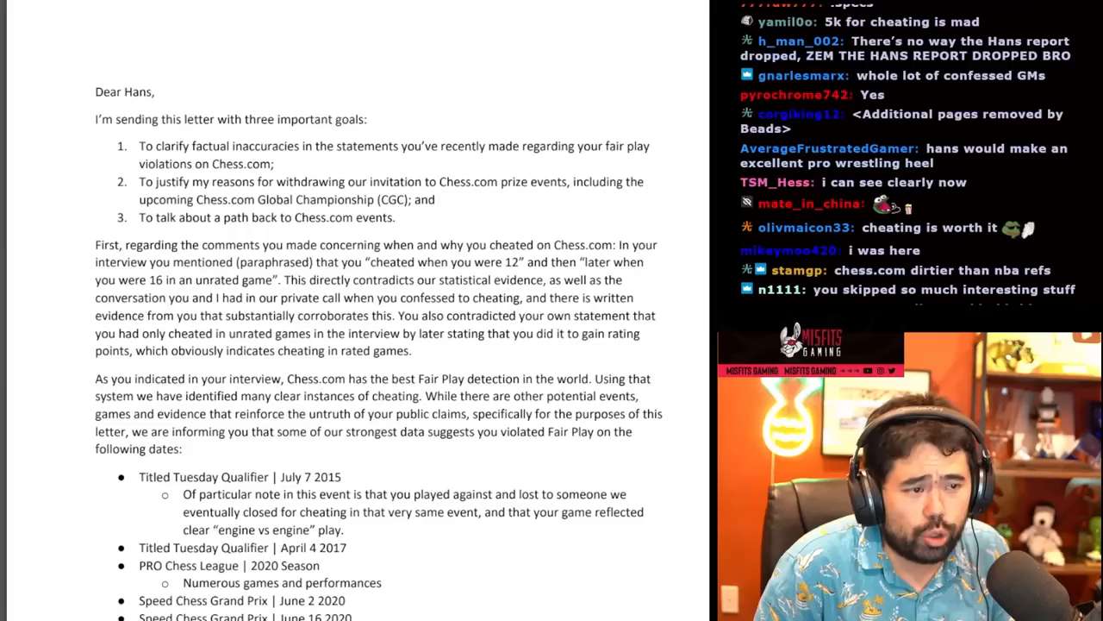
pyautogui.scroll(-3)
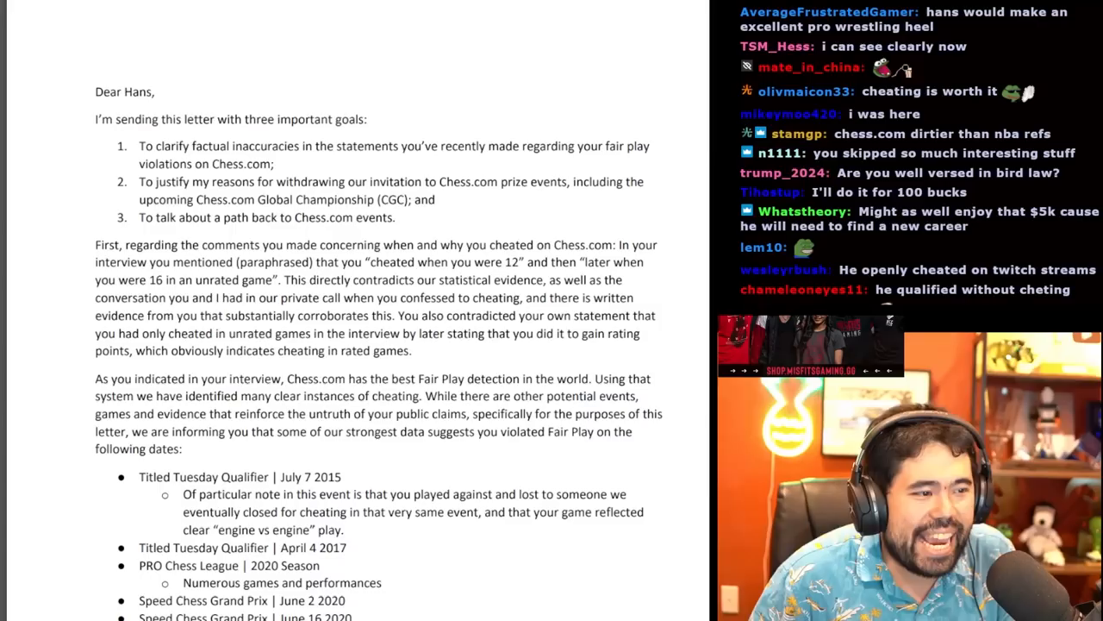
pyautogui.scroll(-3)
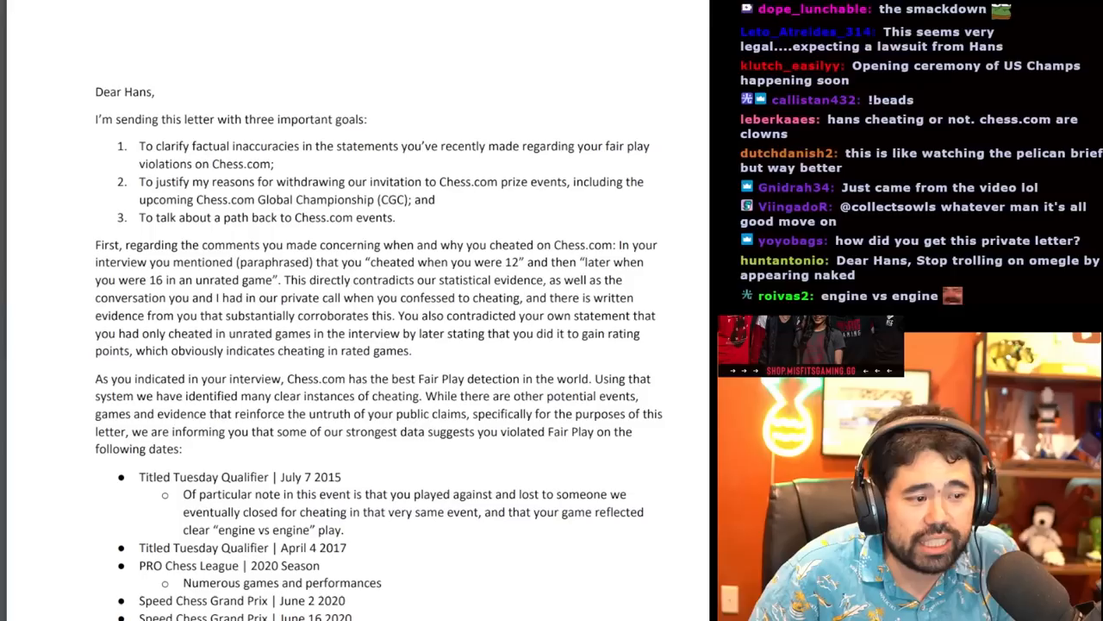
pyautogui.scroll(-3)
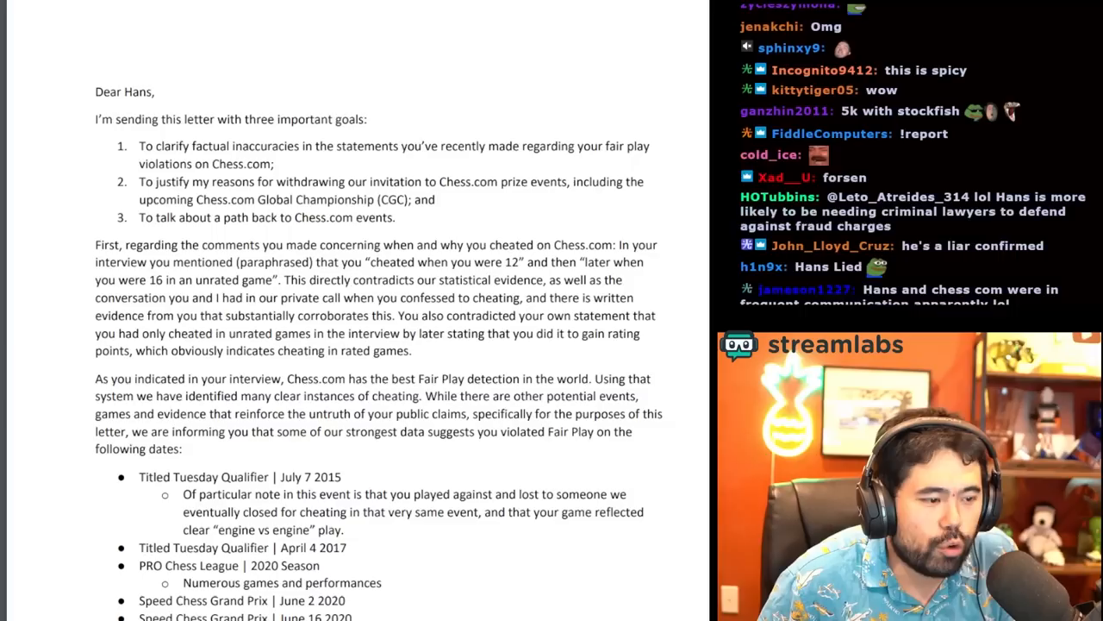
pyautogui.scroll(-3)
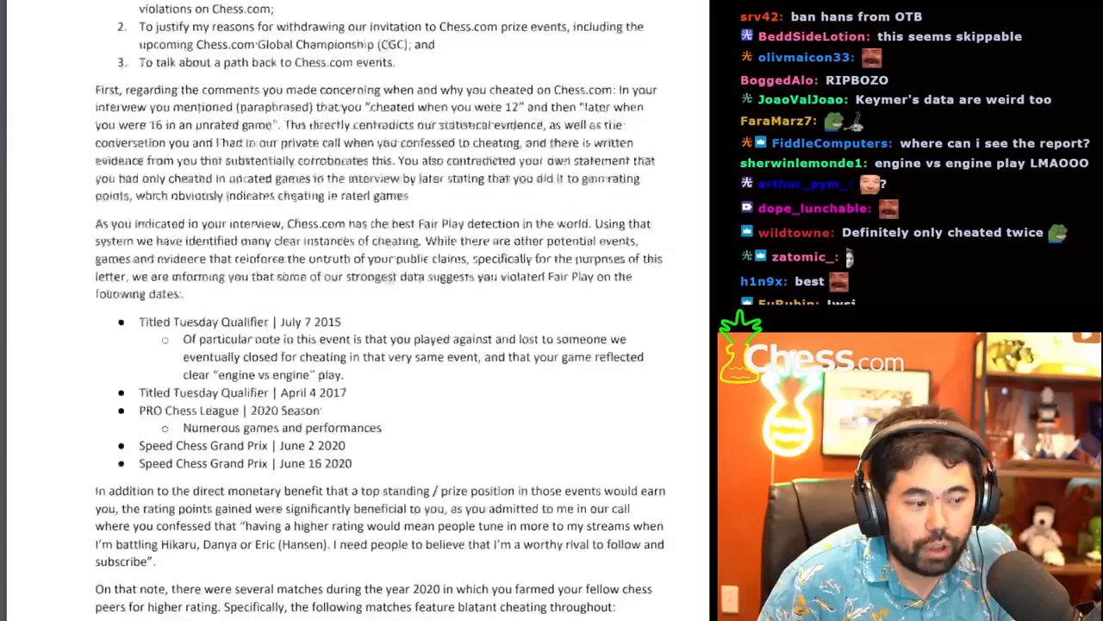
pyautogui.scroll(-3)
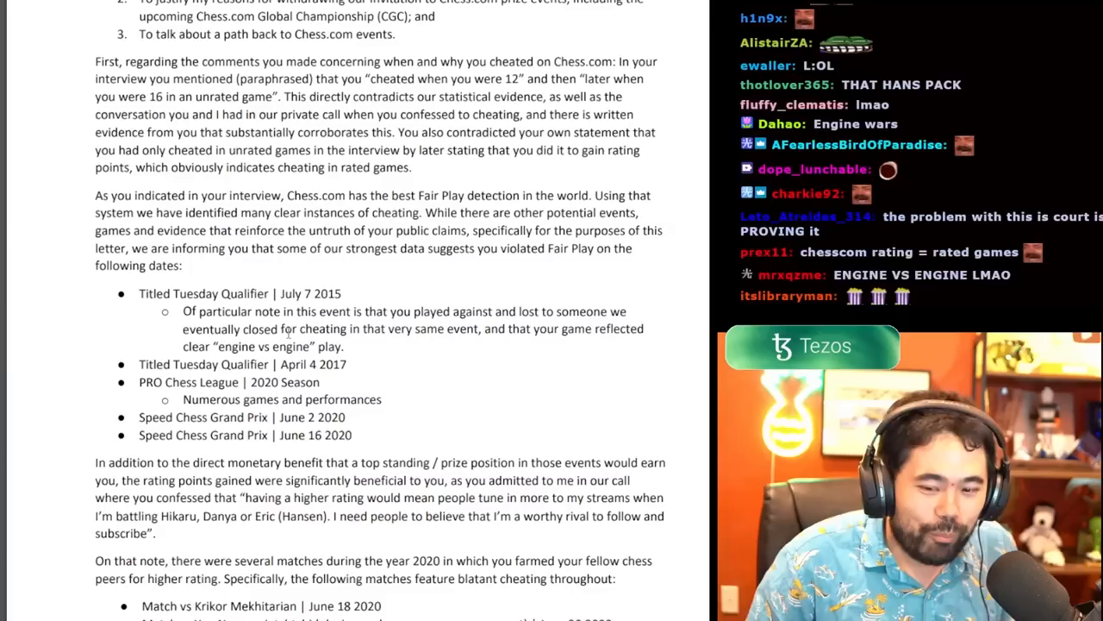
pyautogui.scroll(-3)
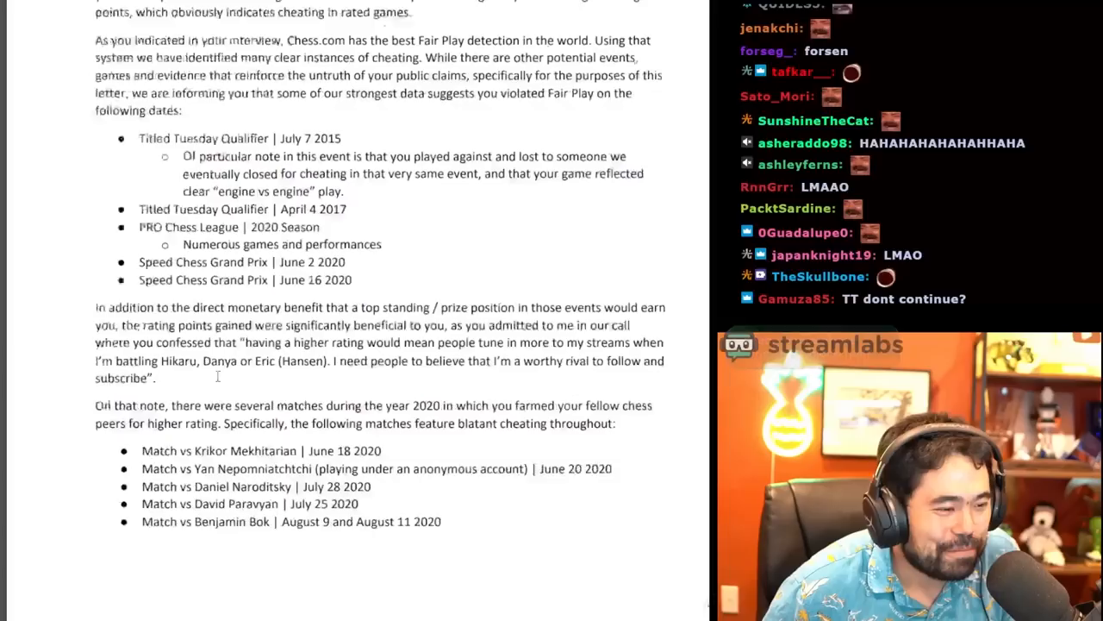
pyautogui.scroll(-3)
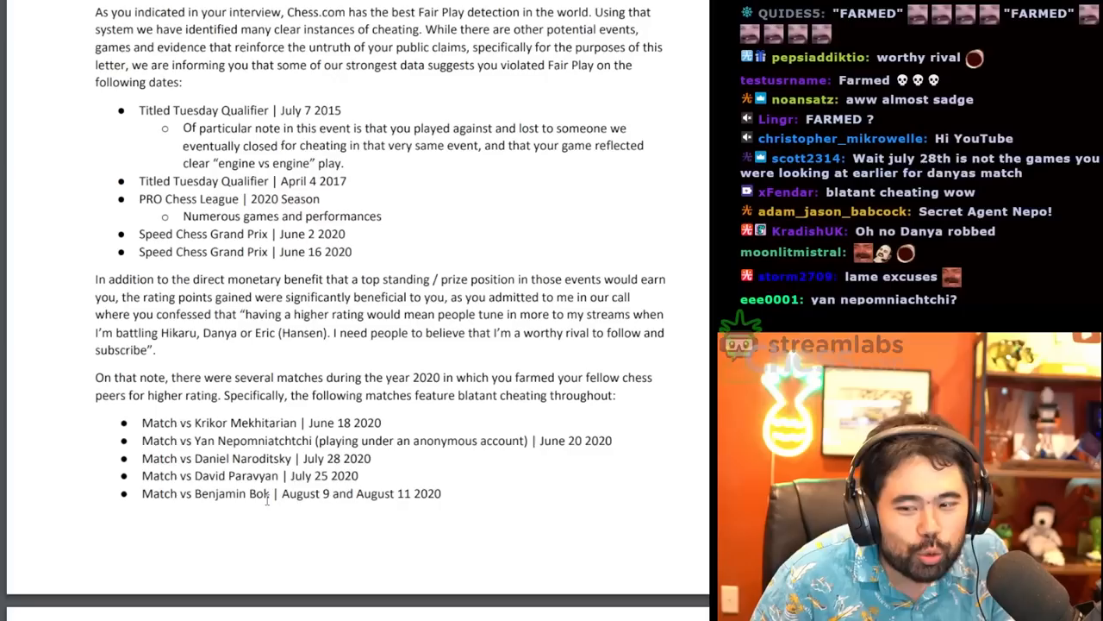
pyautogui.scroll(-3)
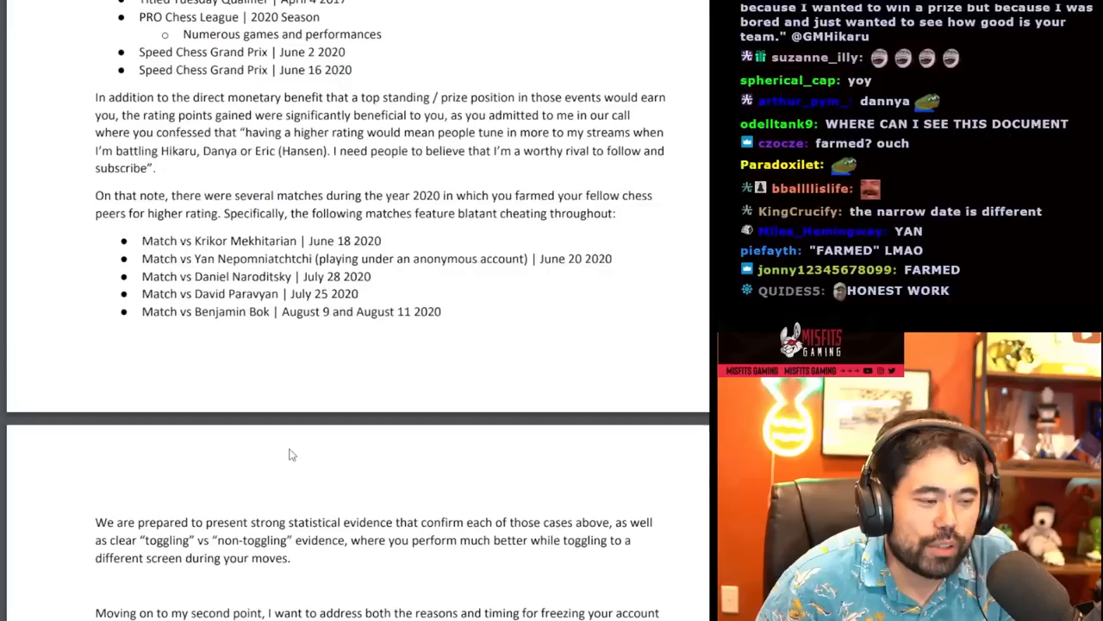
pyautogui.scroll(-3)
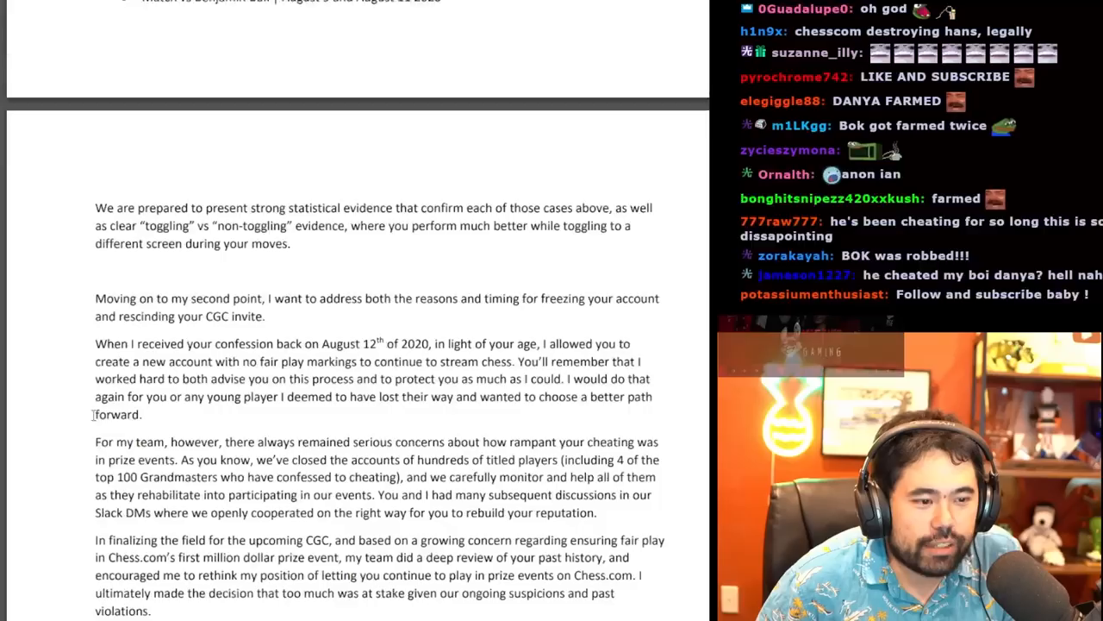
pyautogui.scroll(-3)
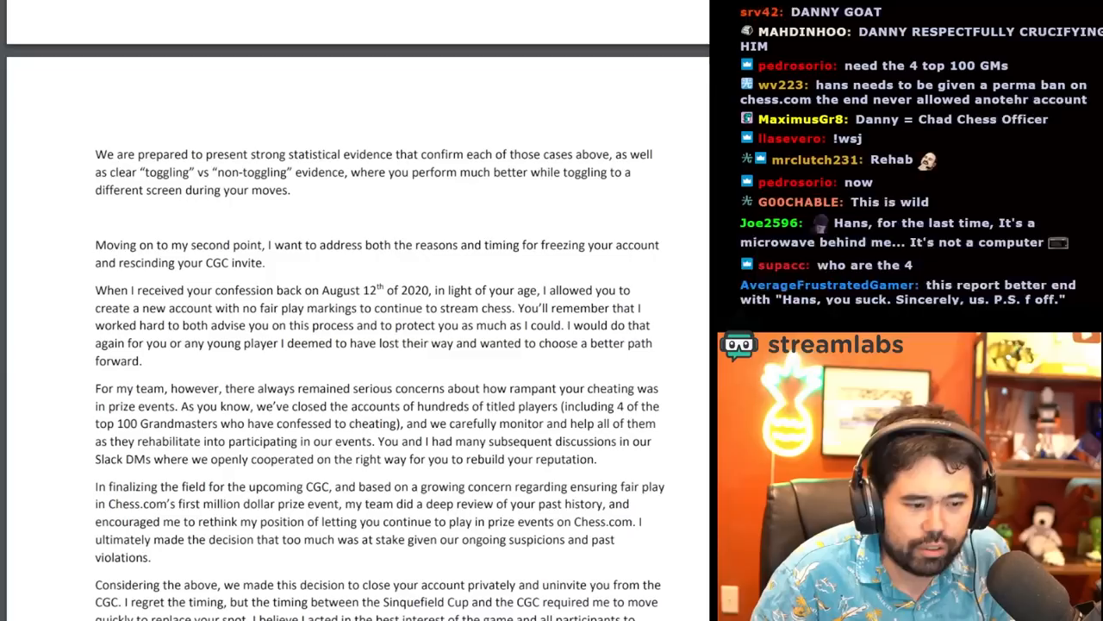
pyautogui.scroll(-3)
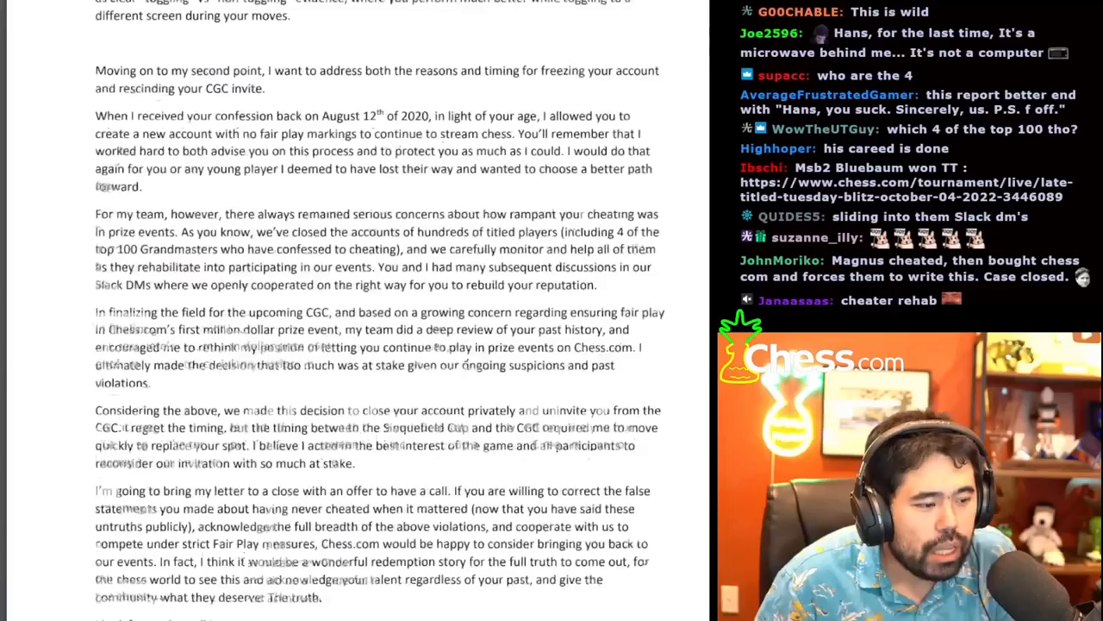
pyautogui.scroll(-3)
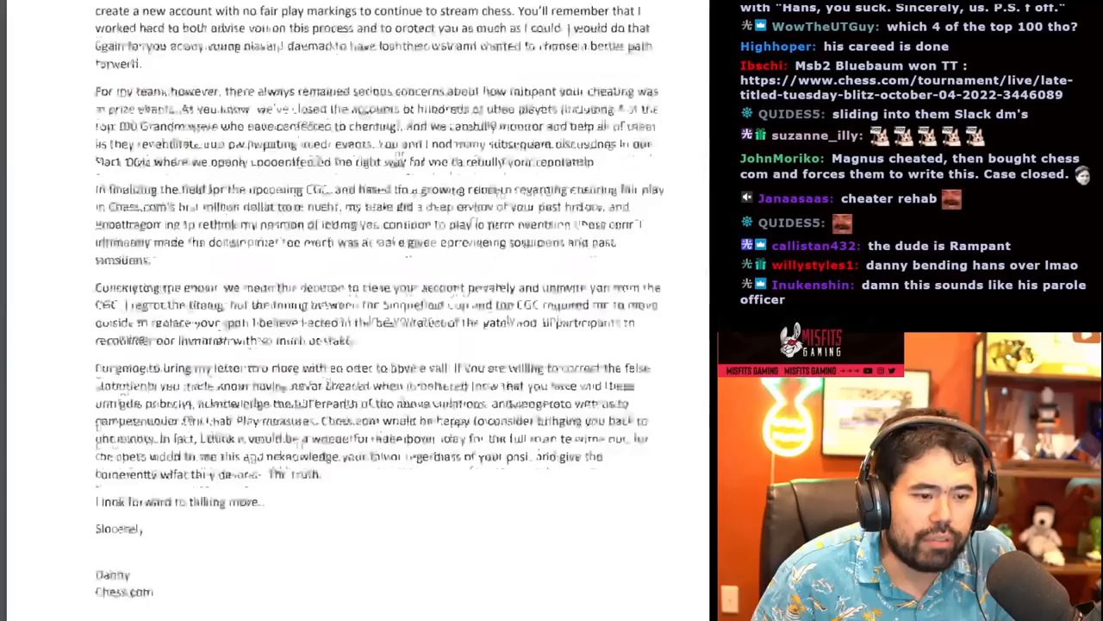
pyautogui.scroll(-3)
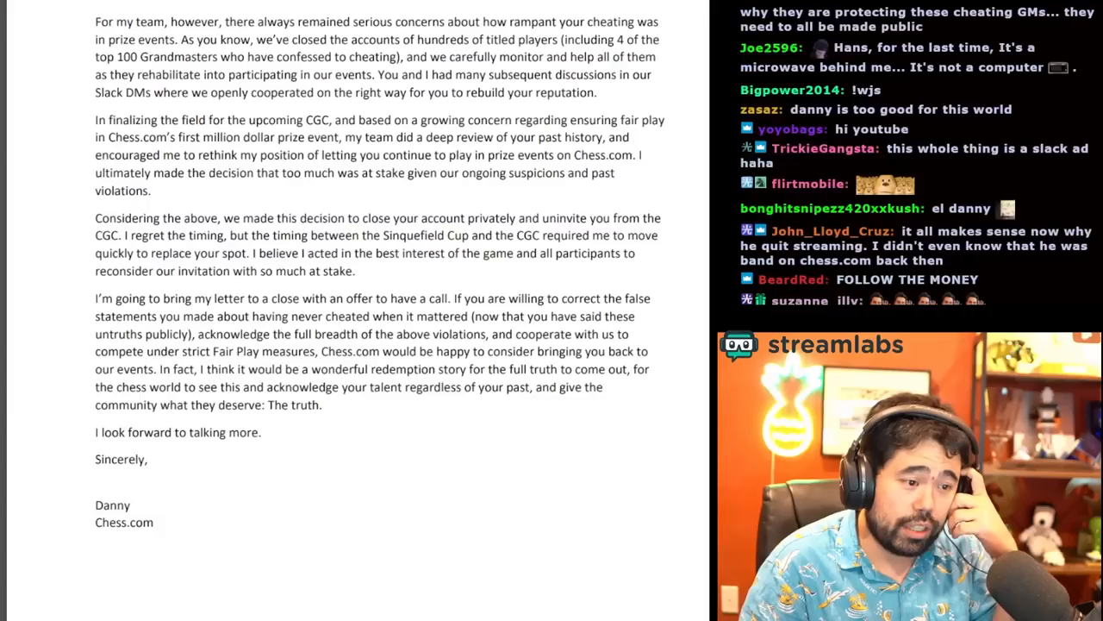
pyautogui.scroll(-3)
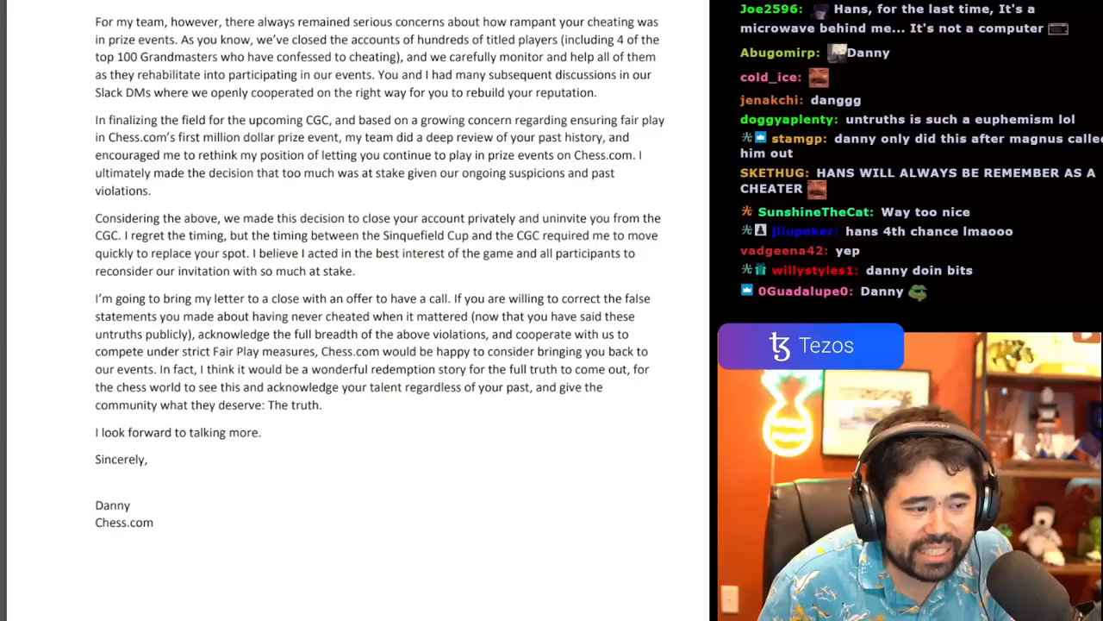
pyautogui.scroll(-3)
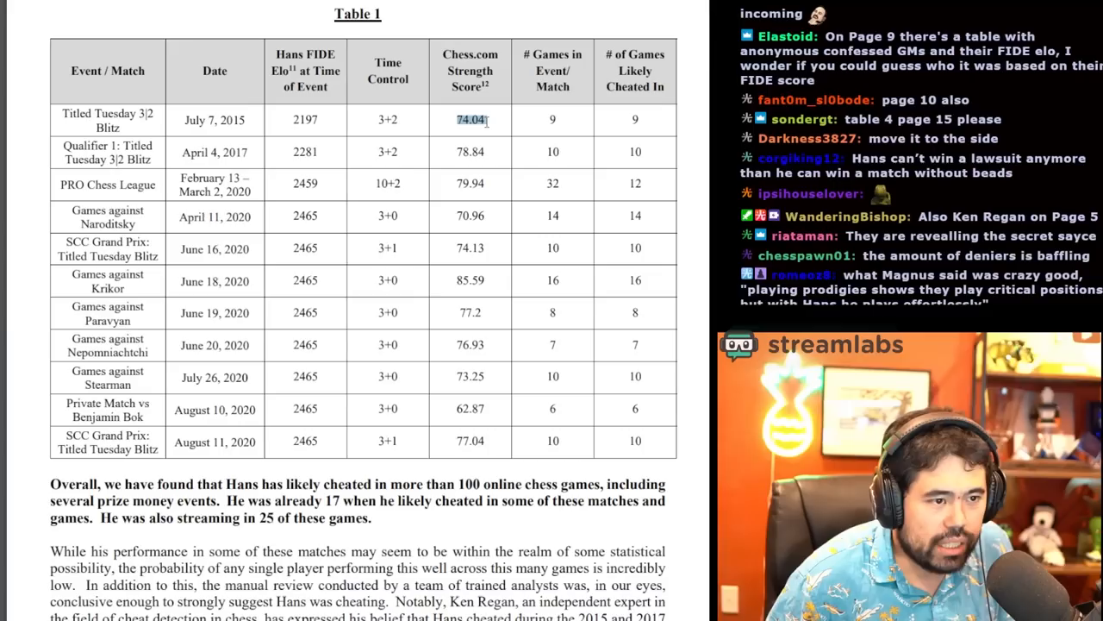
pyautogui.scroll(-3)
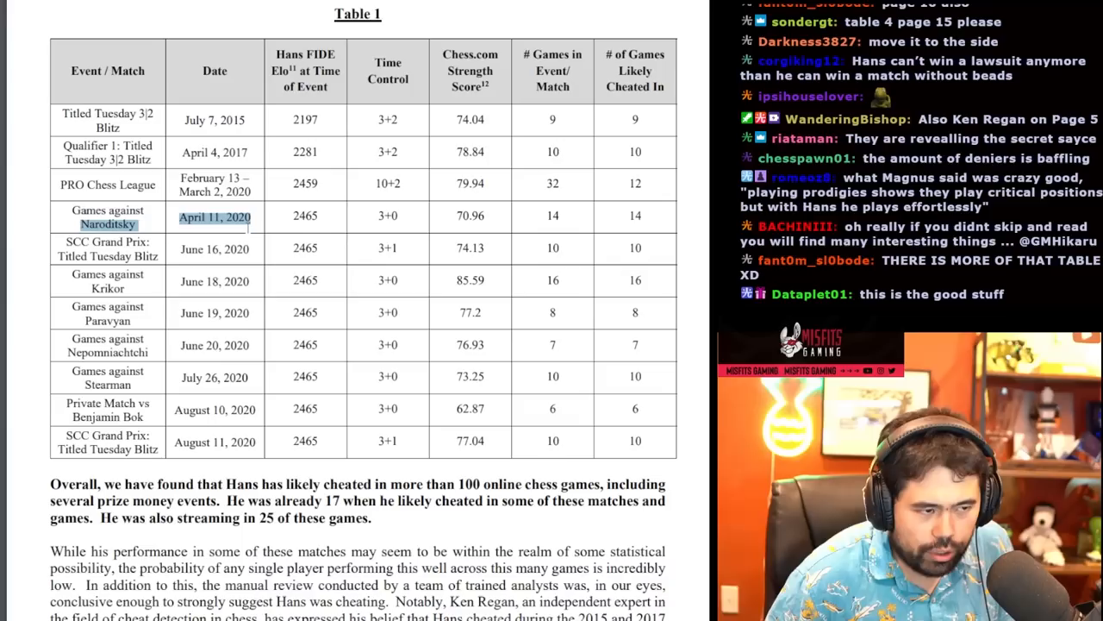
pyautogui.scroll(-3)
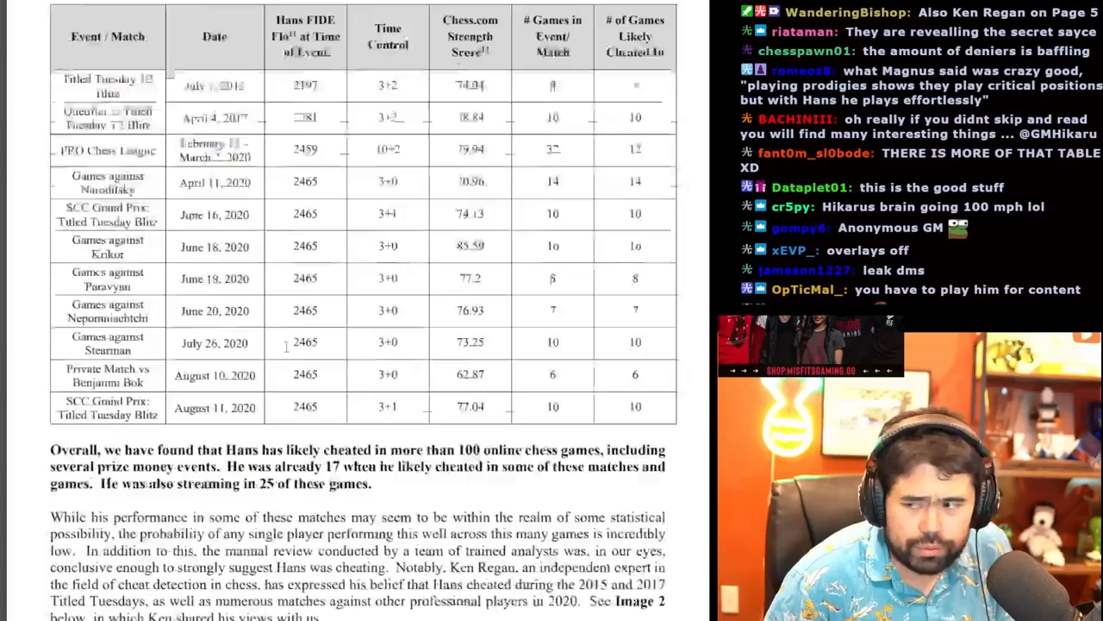
pyautogui.scroll(-3)
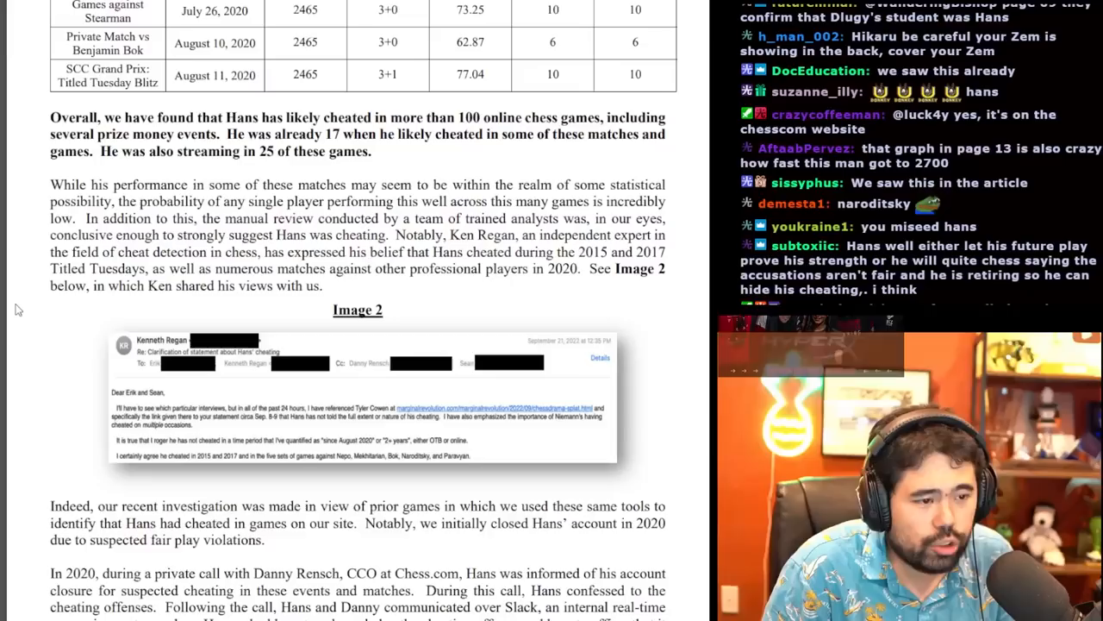
pyautogui.scroll(-3)
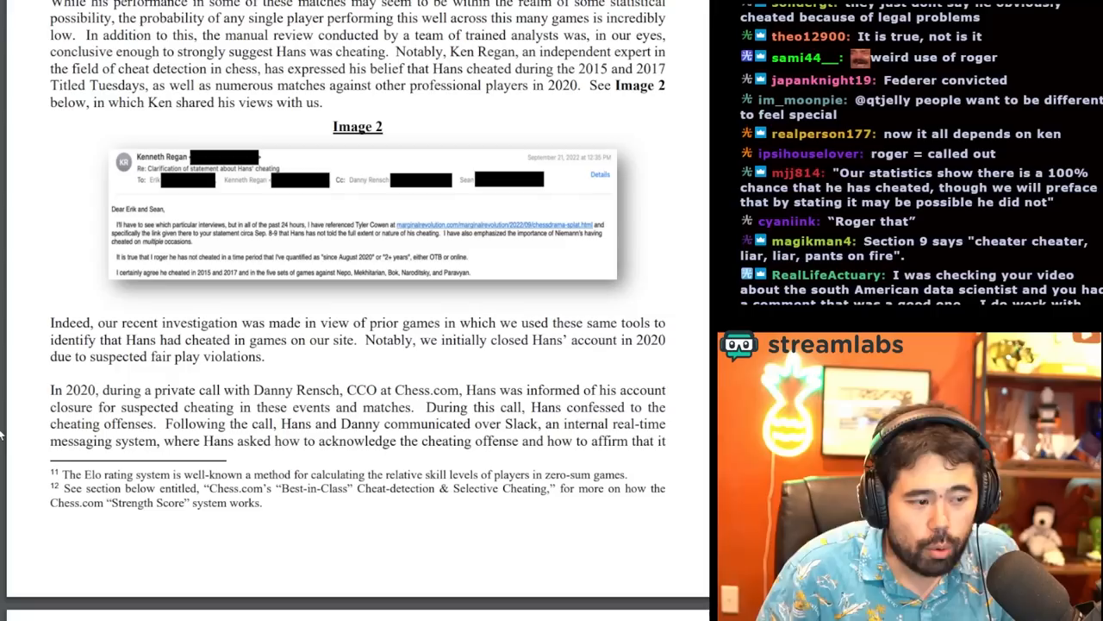
pyautogui.scroll(-3)
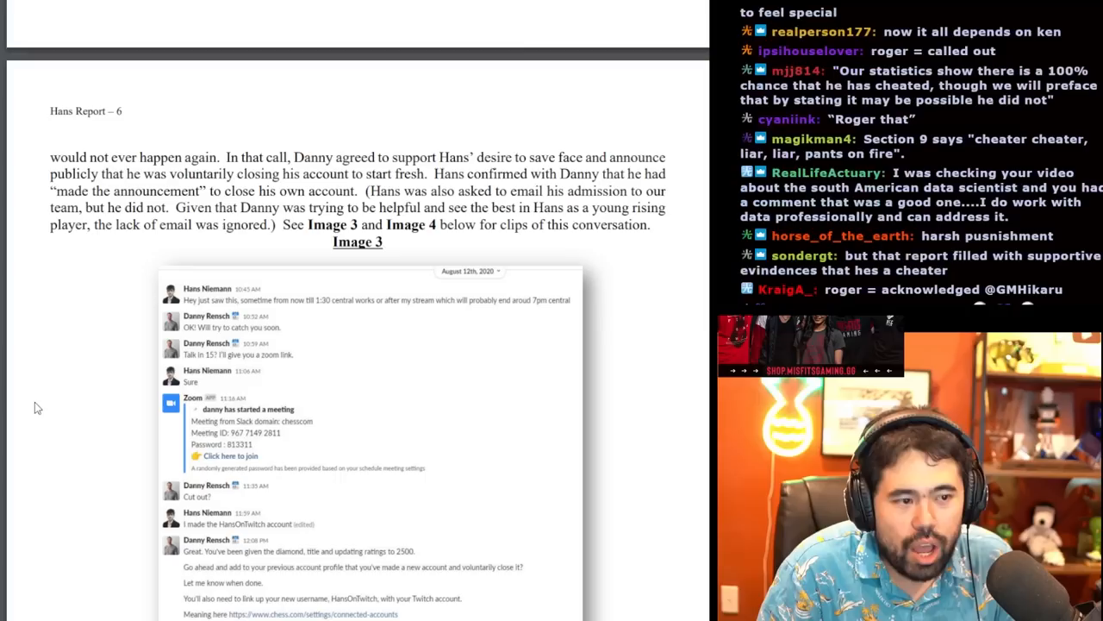
pyautogui.scroll(-3)
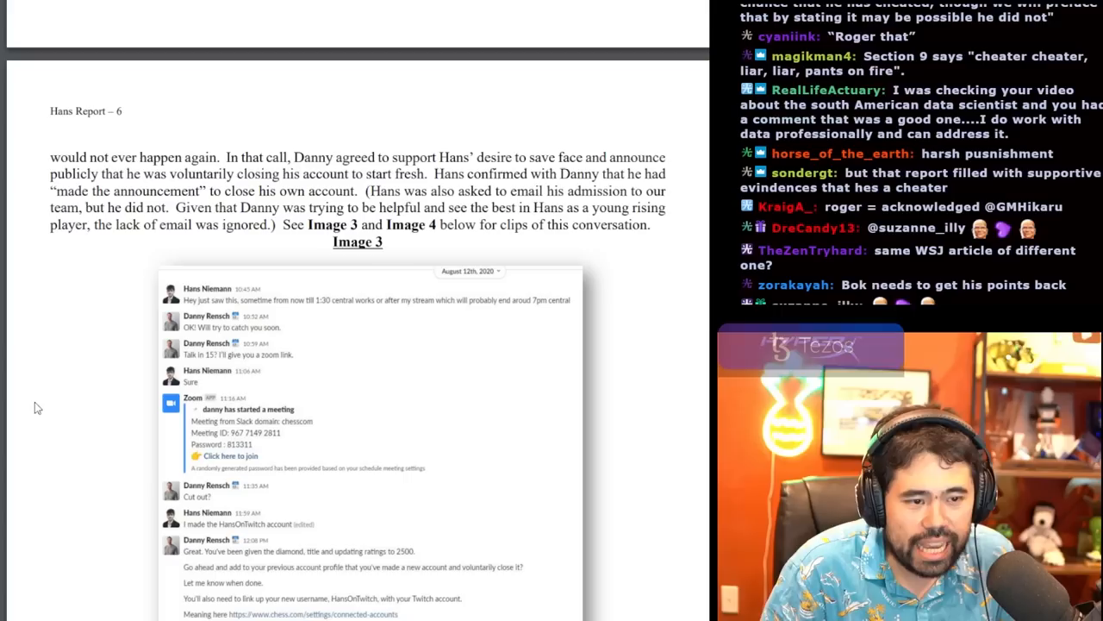
pyautogui.scroll(-3)
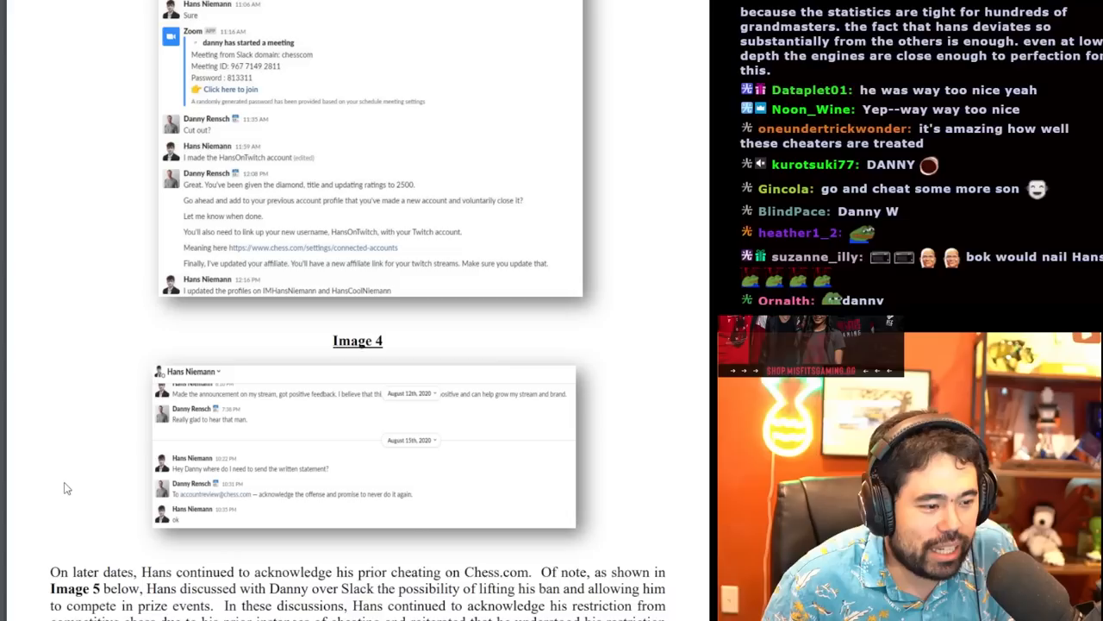
pyautogui.scroll(-3)
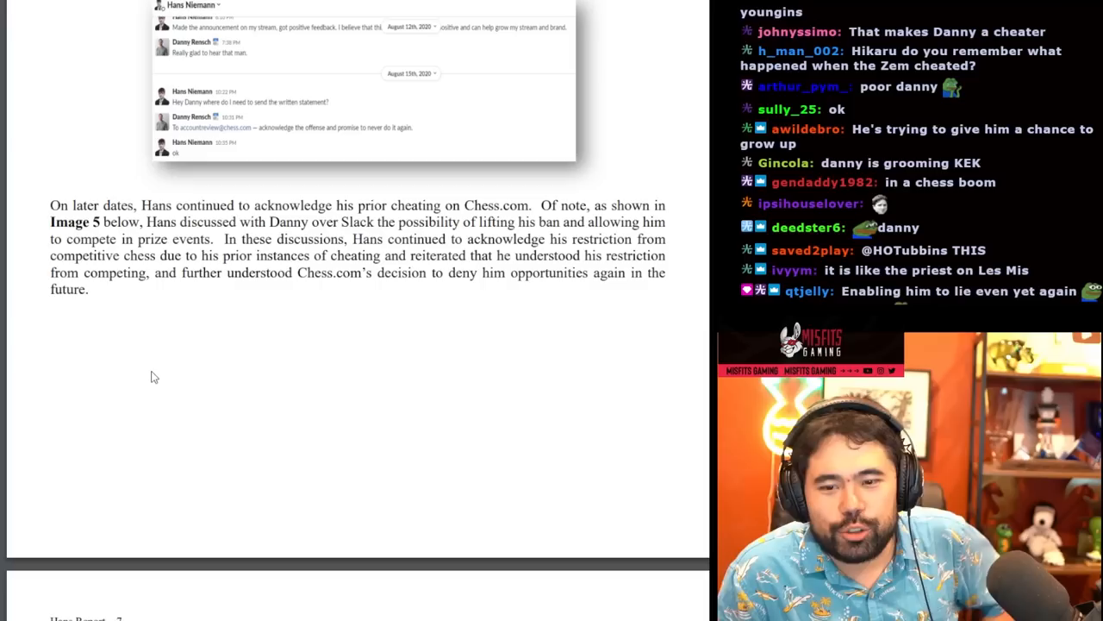
pyautogui.scroll(-3)
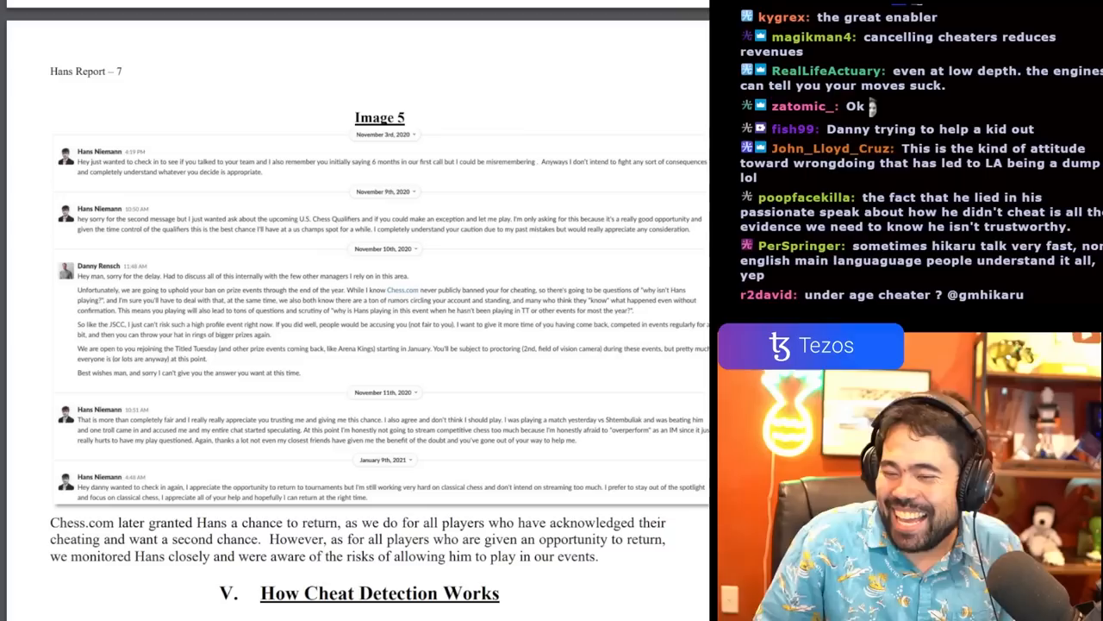
pyautogui.scroll(-3)
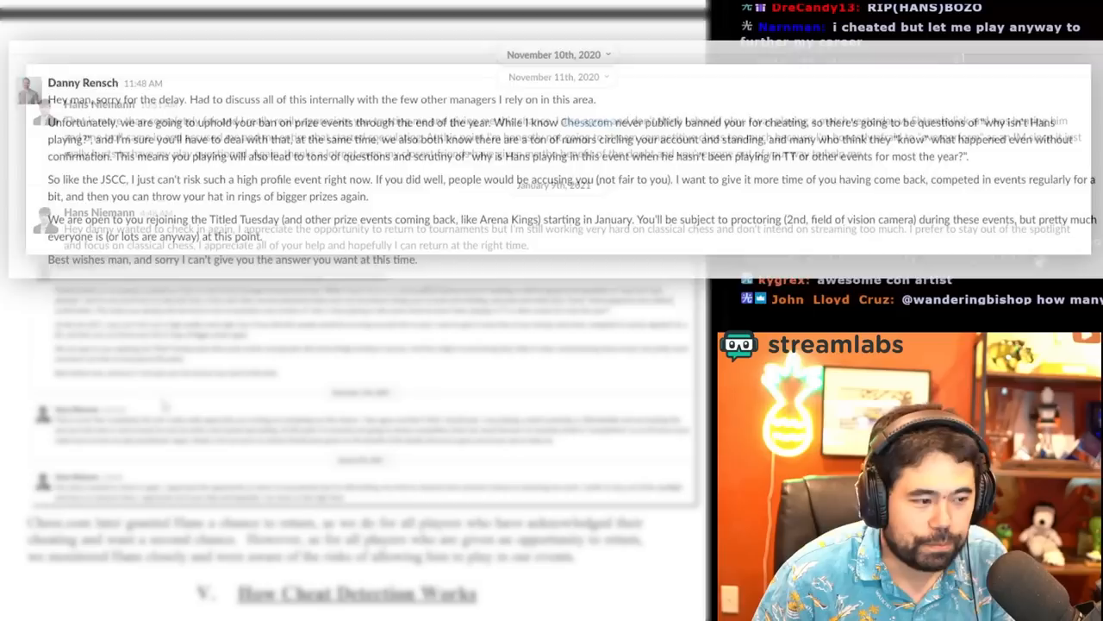
pyautogui.scroll(-3)
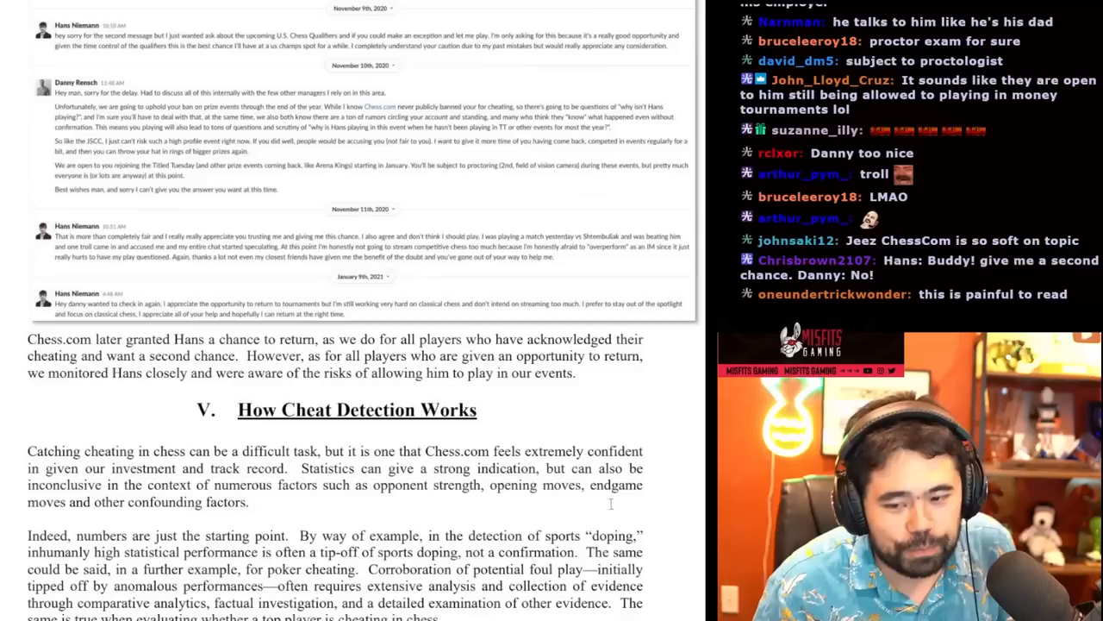
pyautogui.scroll(-3)
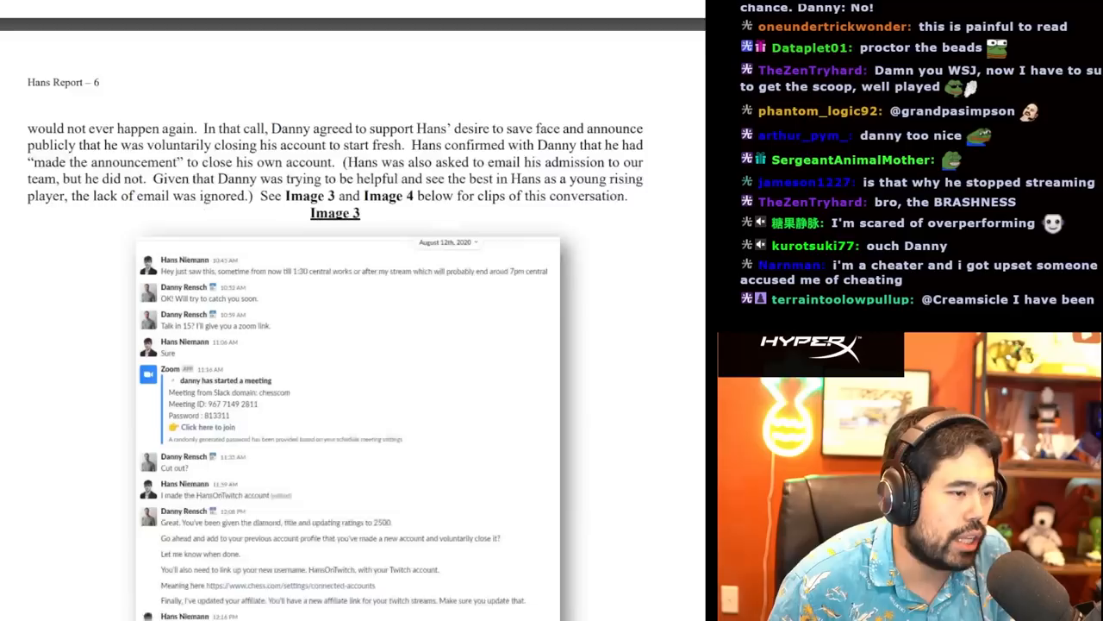
pyautogui.scroll(-3)
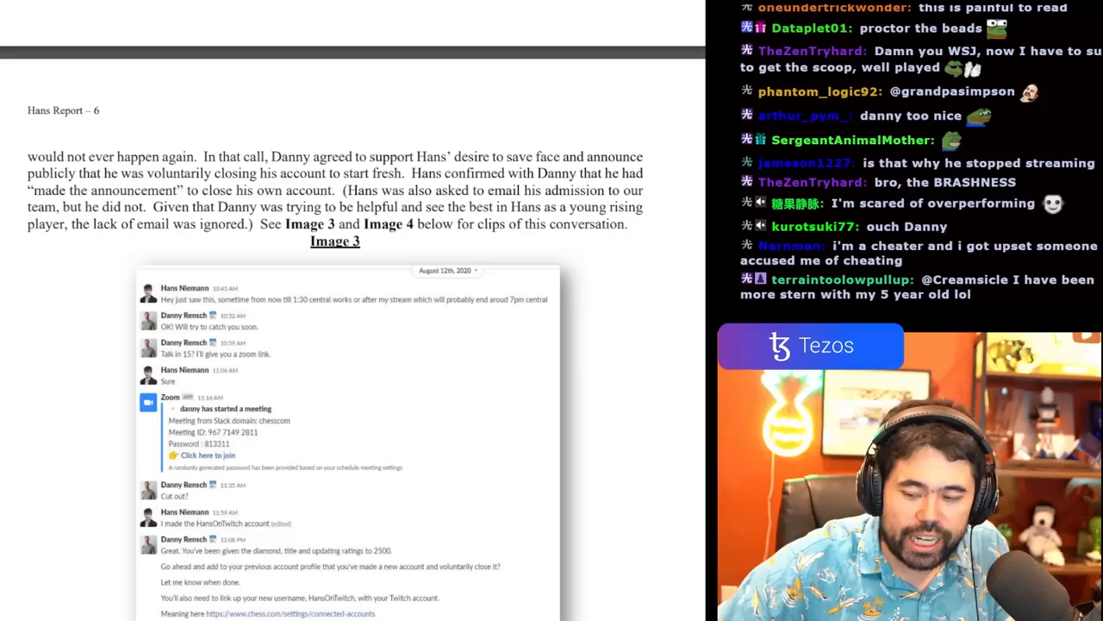